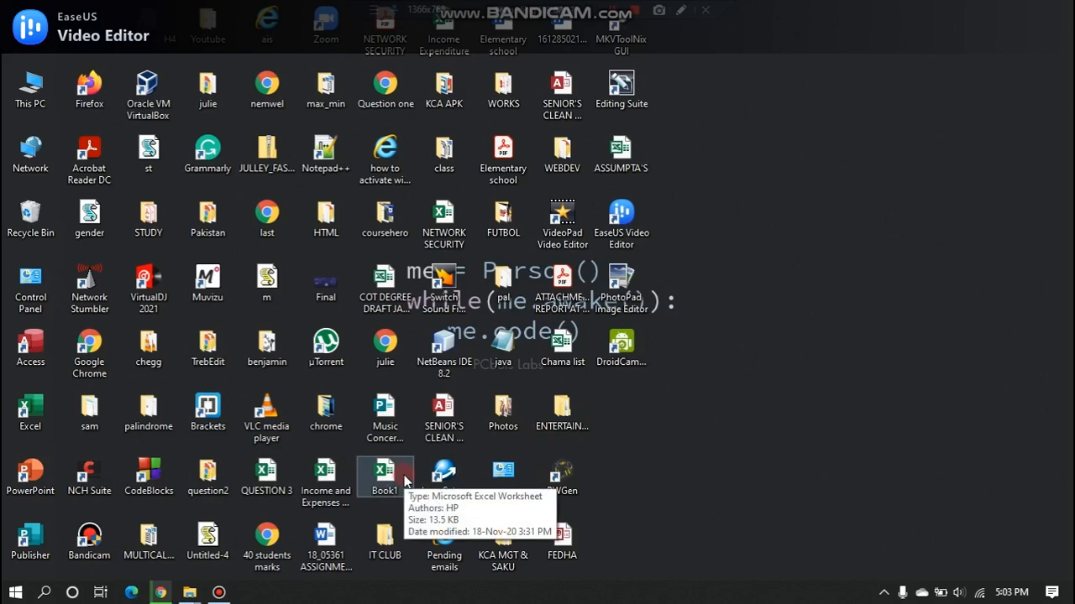
mouse_move(672, 466)
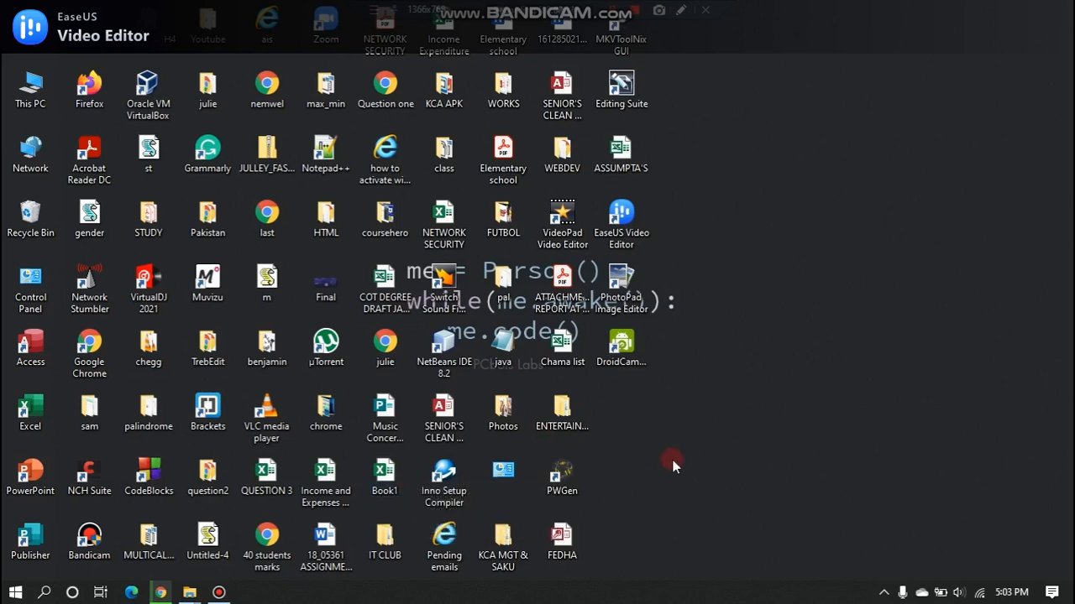
Step: Launch Command Prompt by searching for cmd from the Start menu
type("cmd")
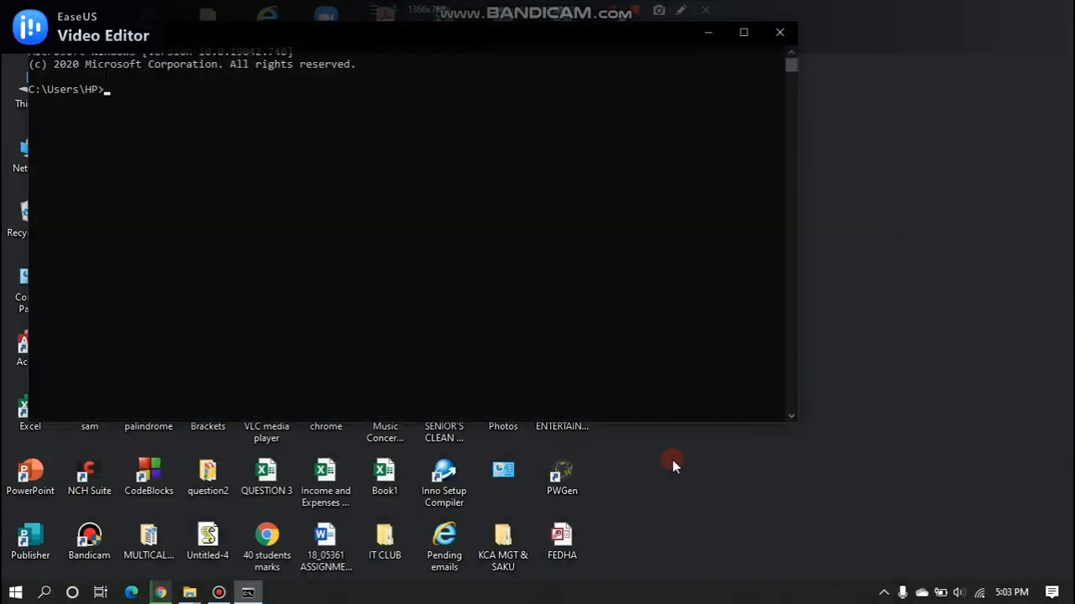
Step: Switch into the Desktop directory, create a DEMO folder there, and close Command Prompt
type("md d")
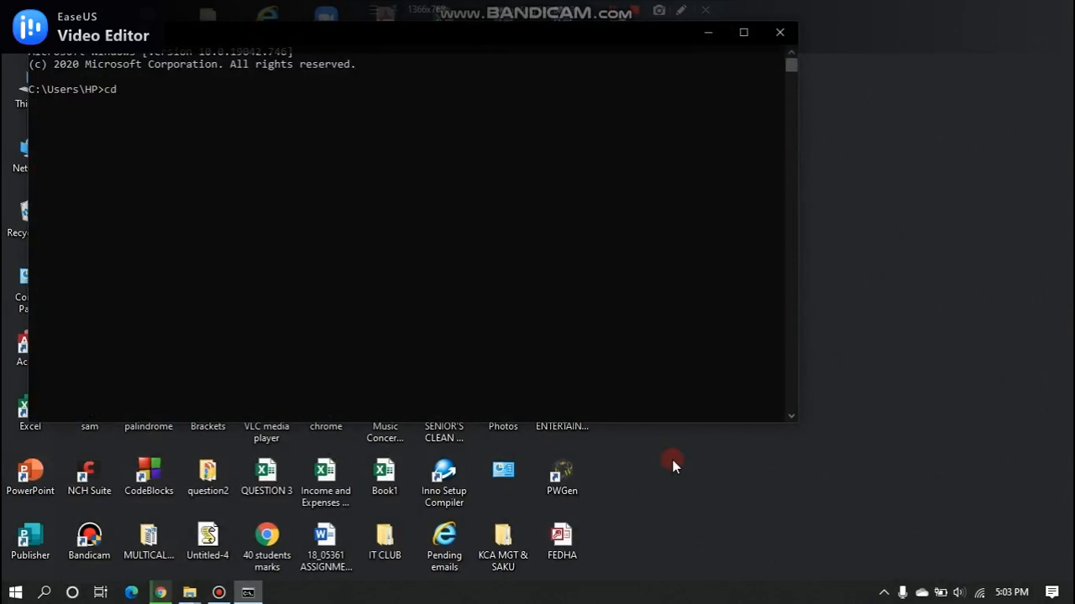
type("desk")
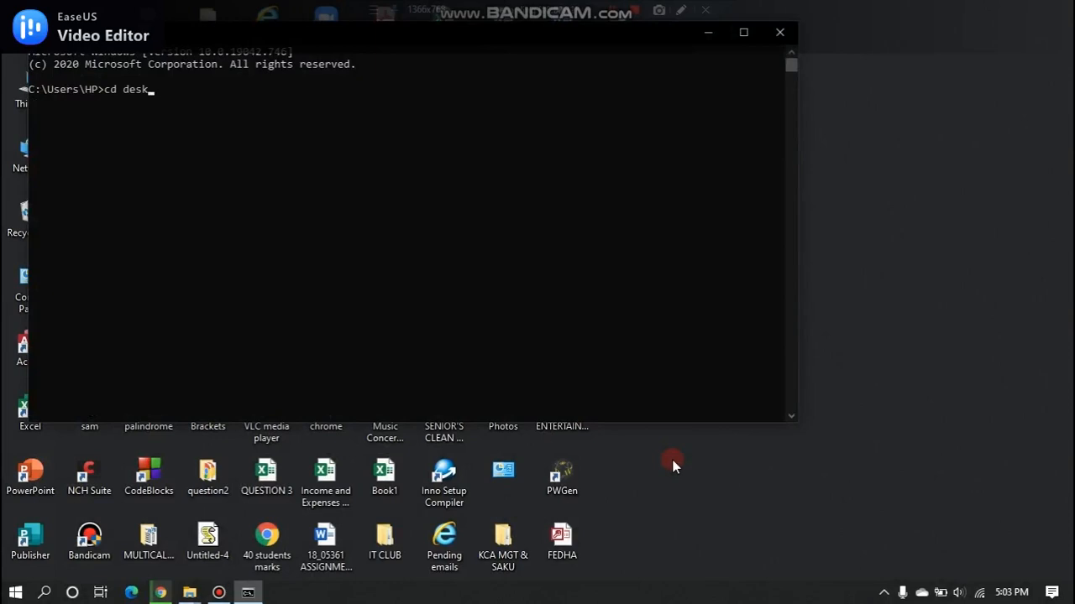
key("Return")
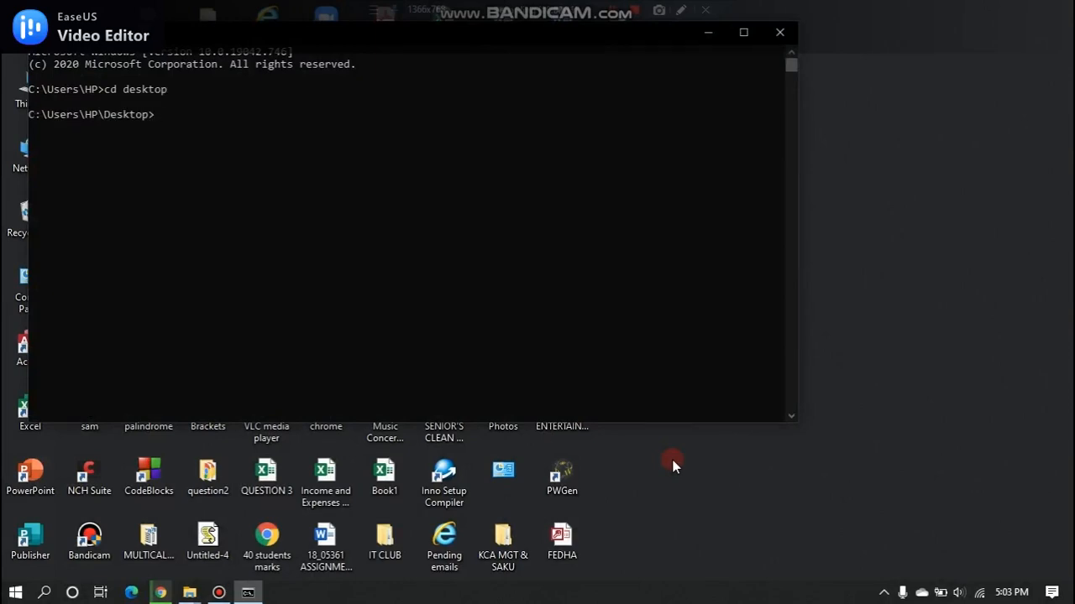
type("md DEMO")
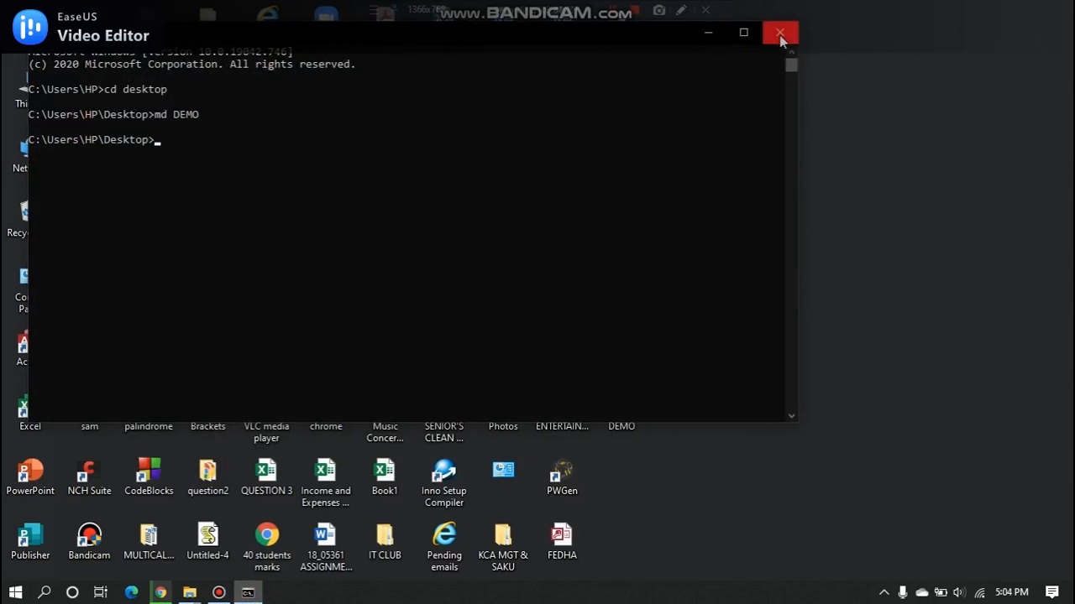
left_click(779, 32)
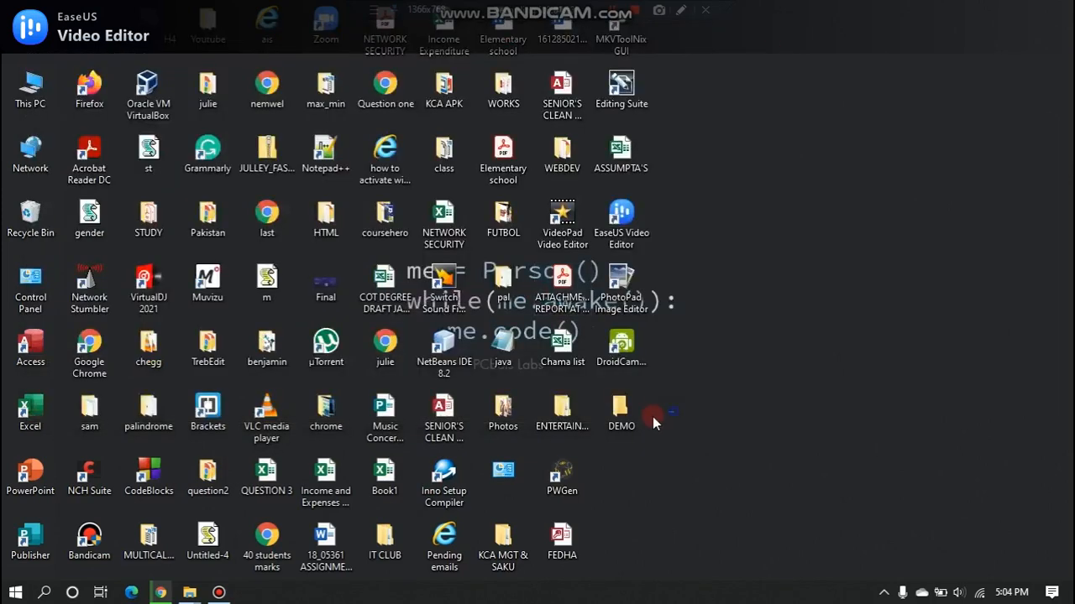
type("NOTE")
type("@")
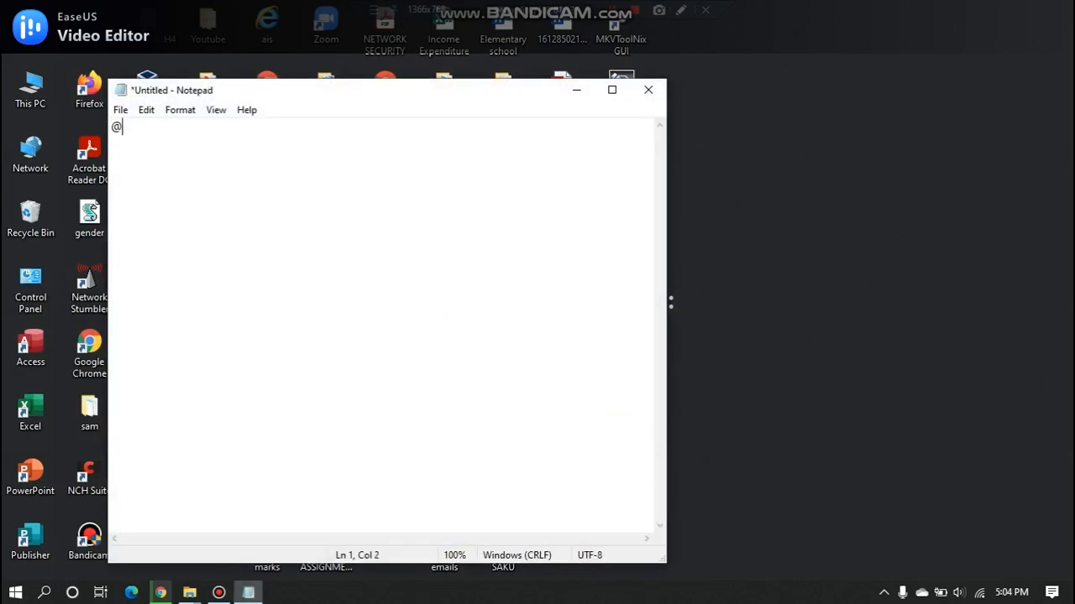
type("echo off")
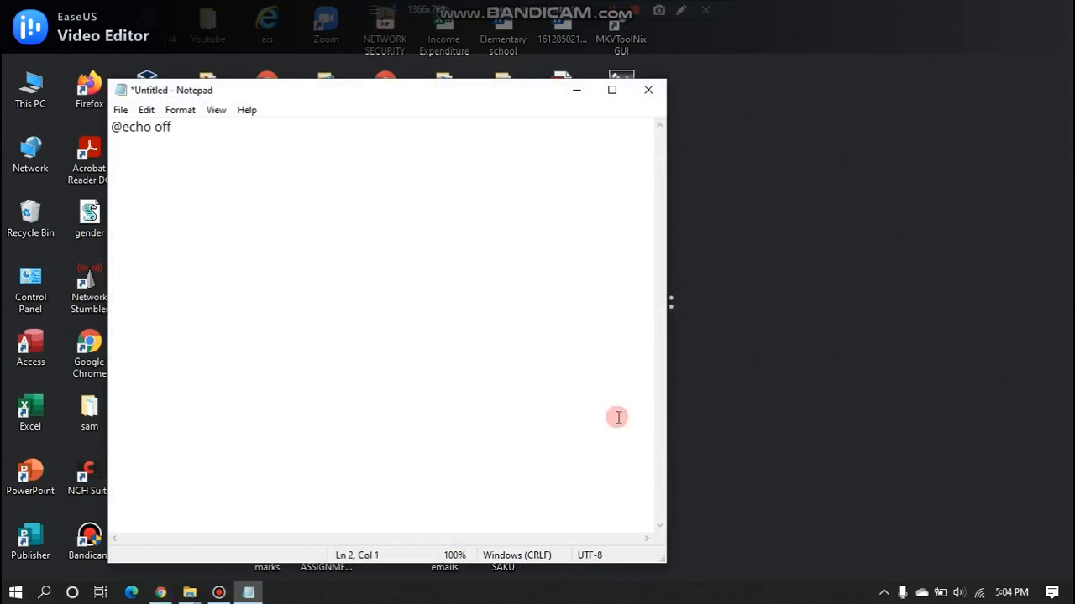
type("c")
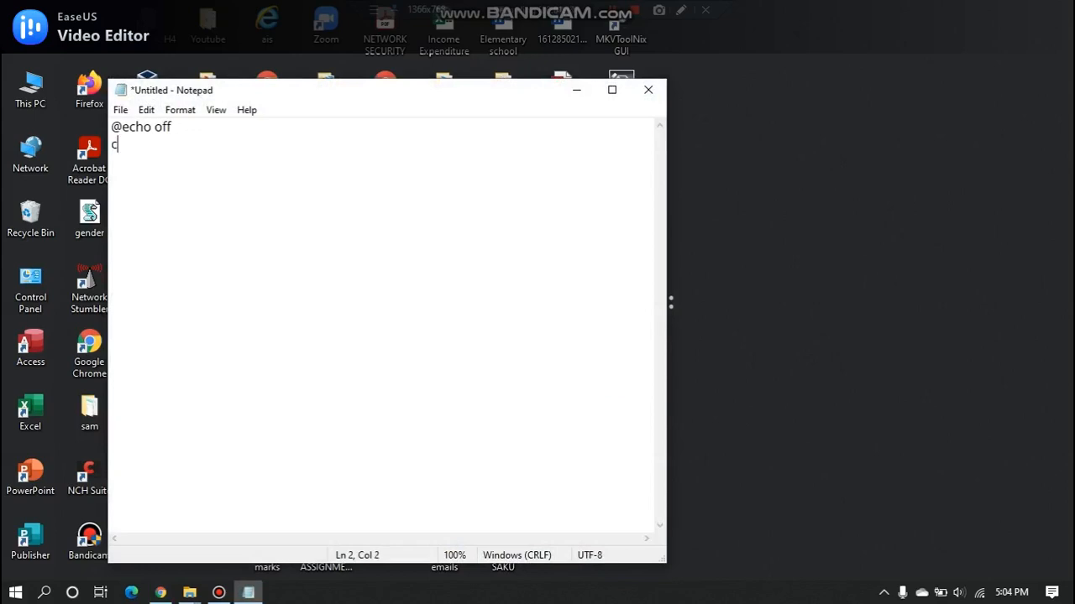
type("d deksp")
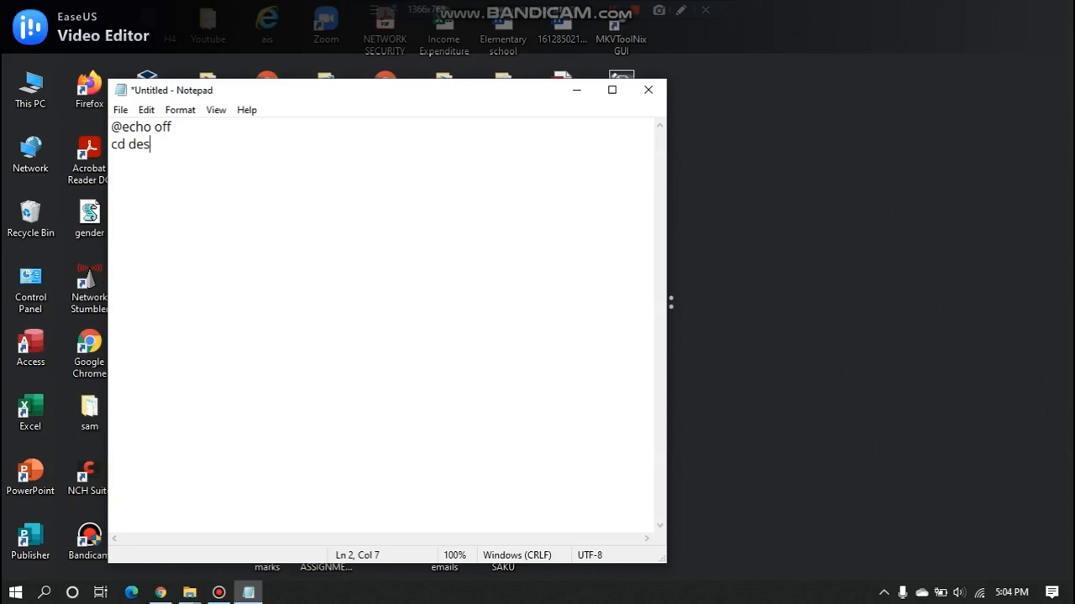
type("ktop")
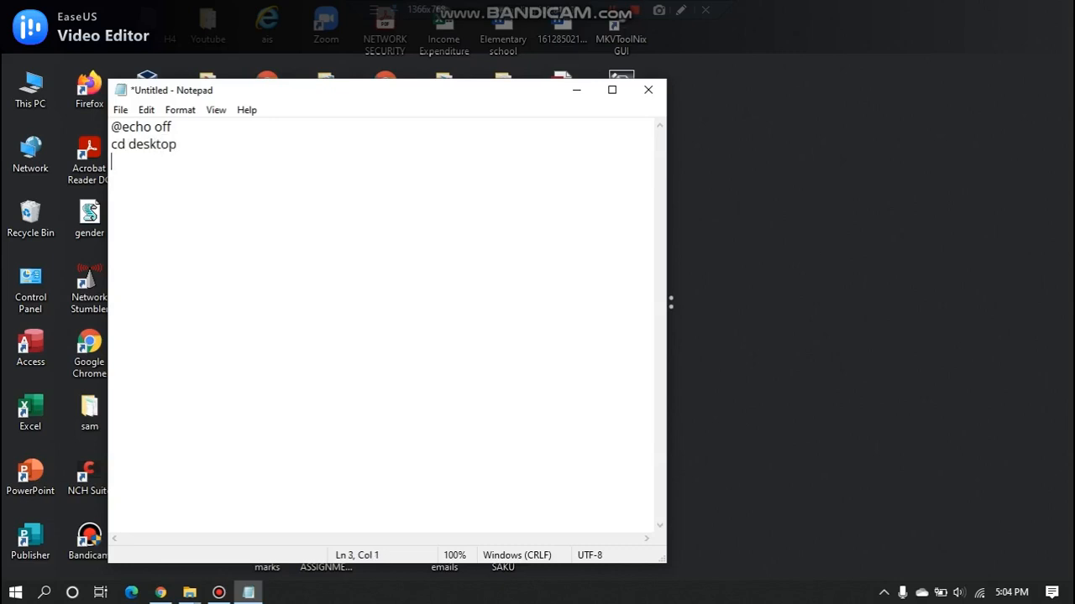
type(":x")
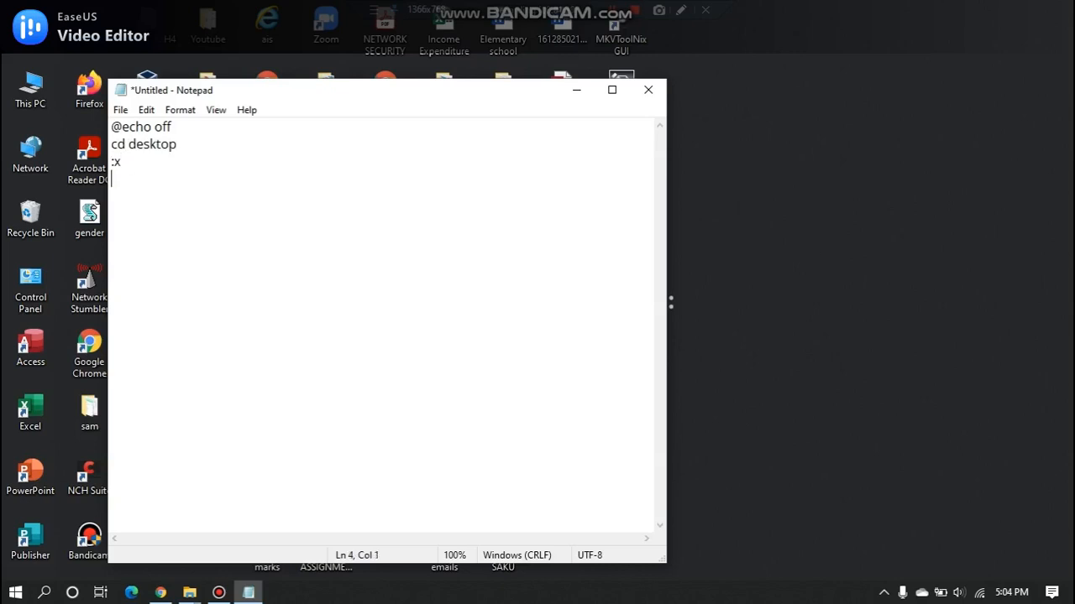
type("md")
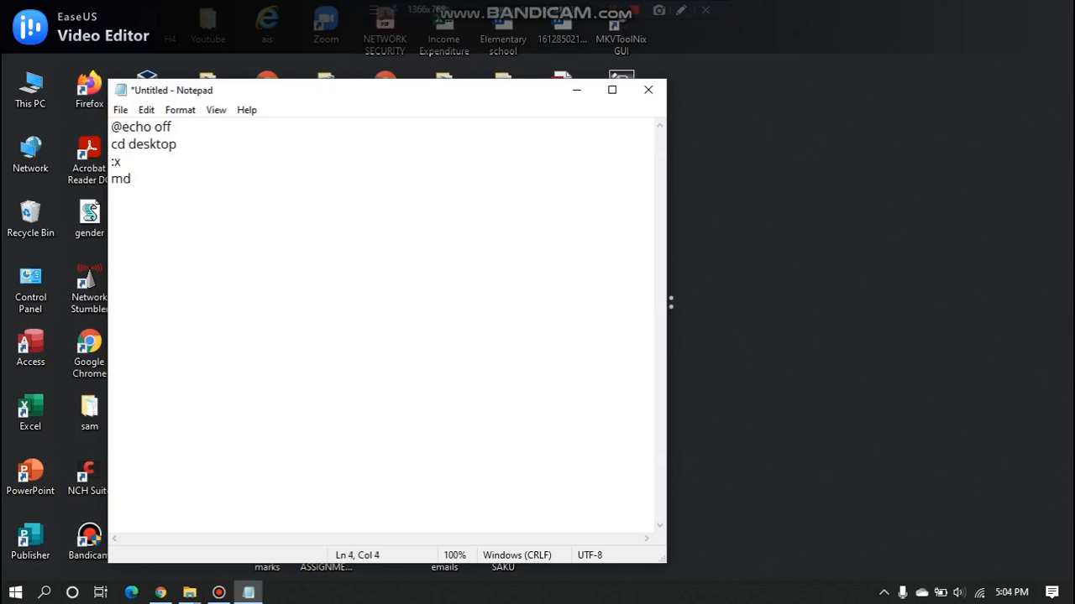
type("%random%")
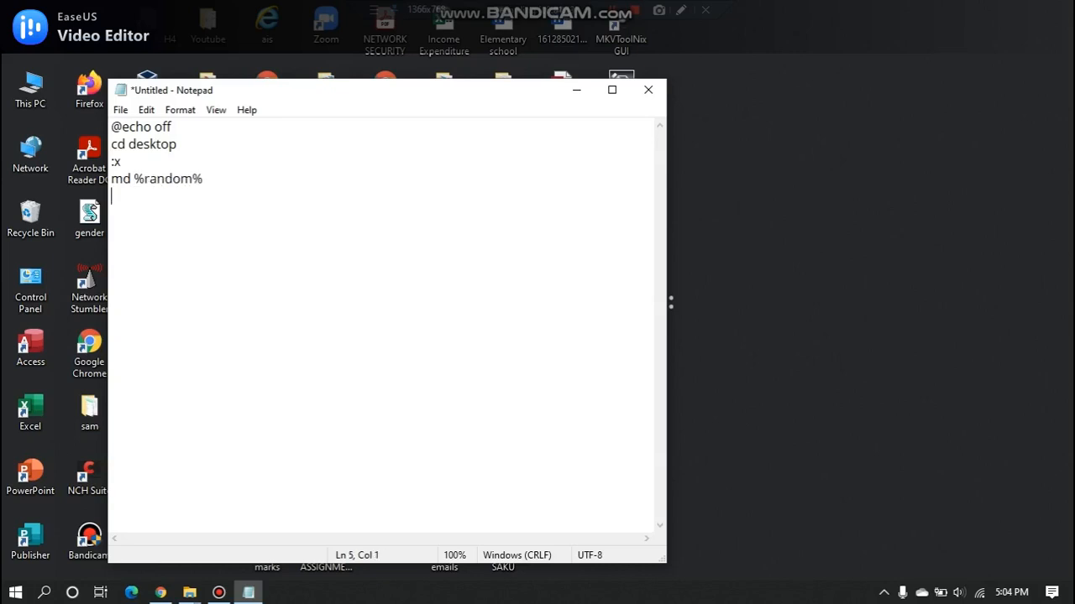
type("goto")
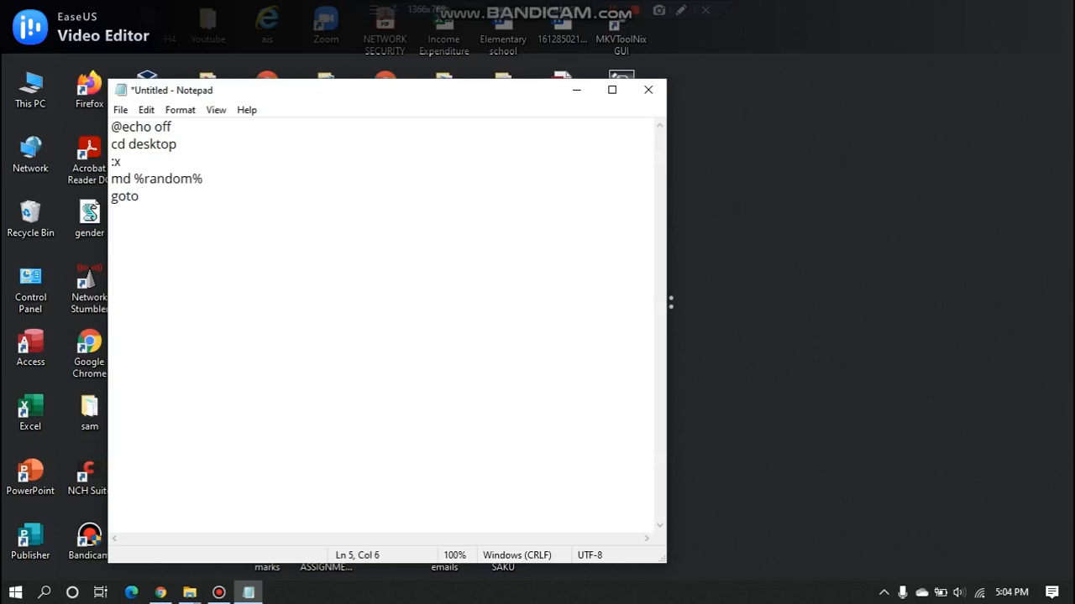
type("x")
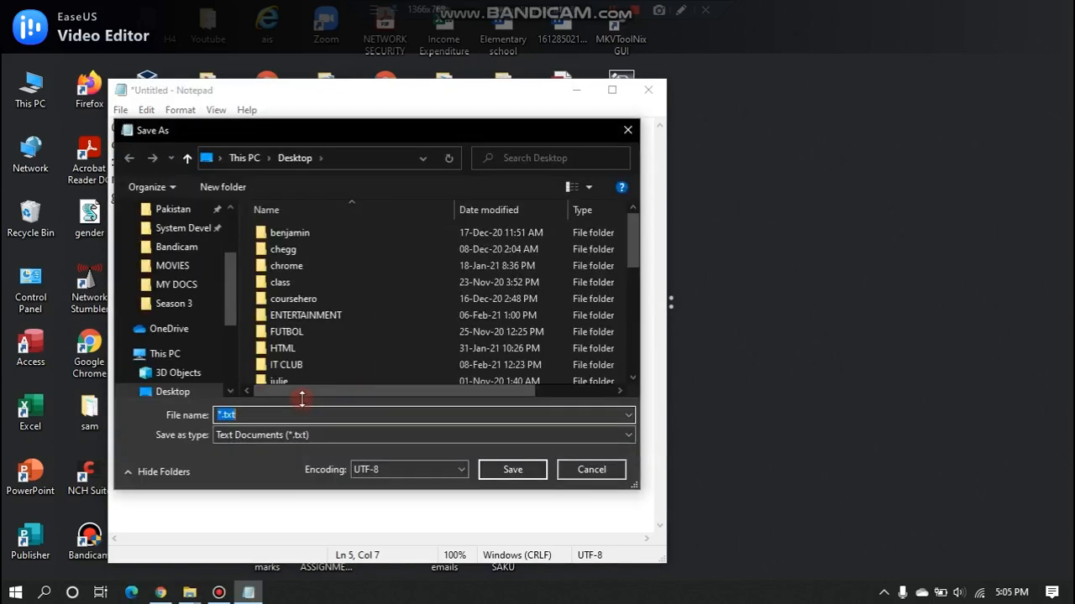
Step: Save the script to the Desktop with the file name random.bat
type("rand")
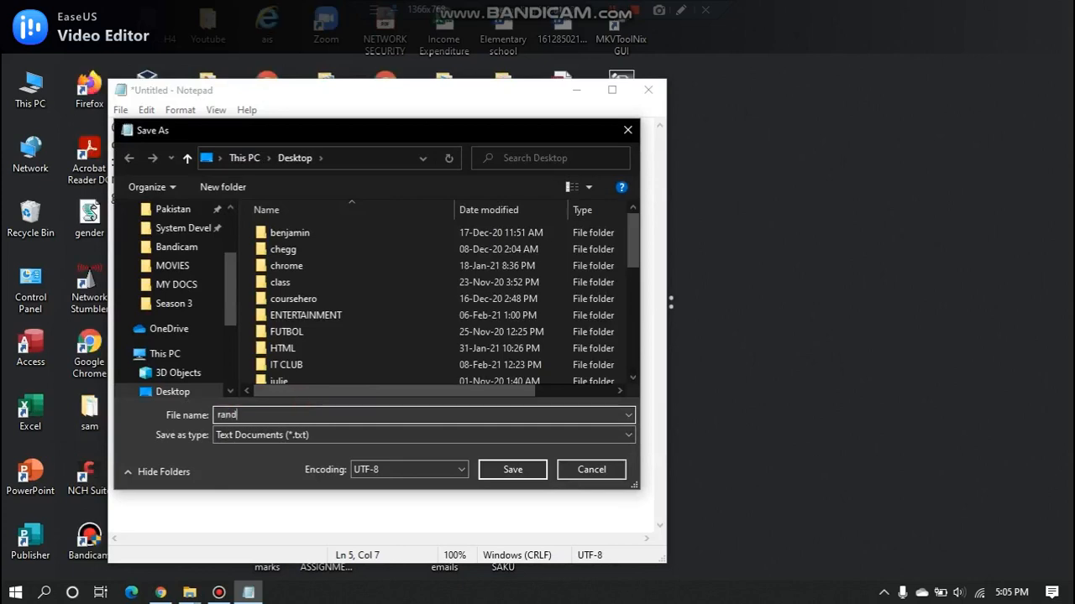
type("om.bat")
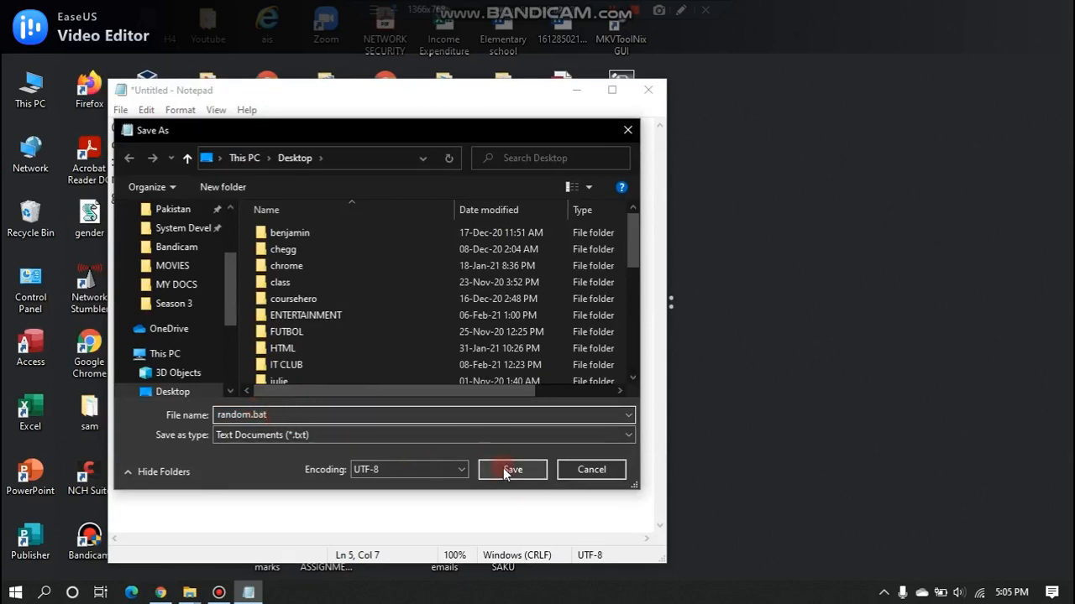
left_click(512, 469)
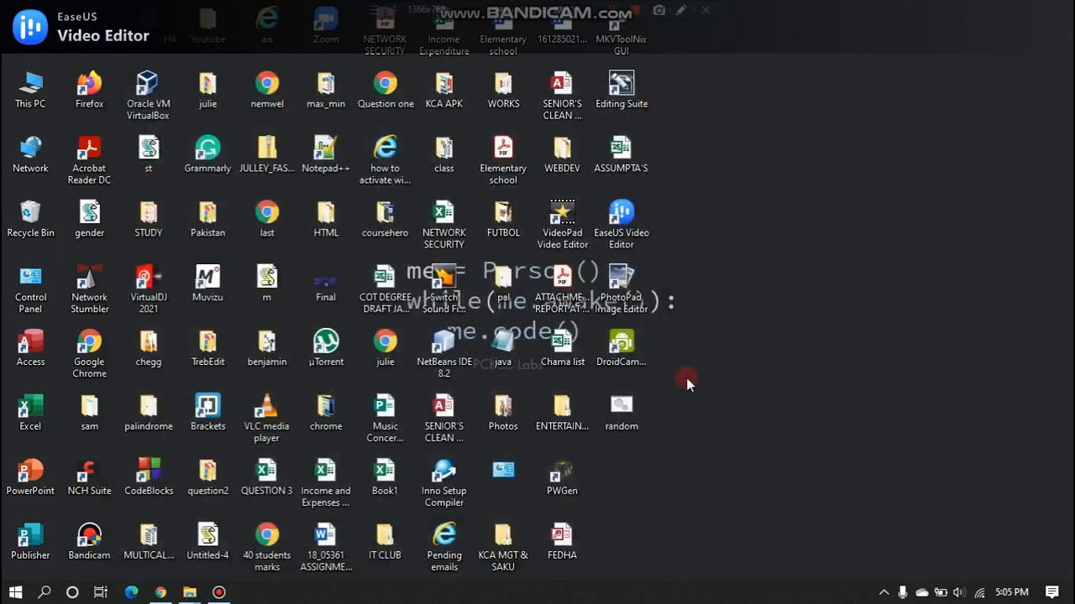
mouse_move(715, 405)
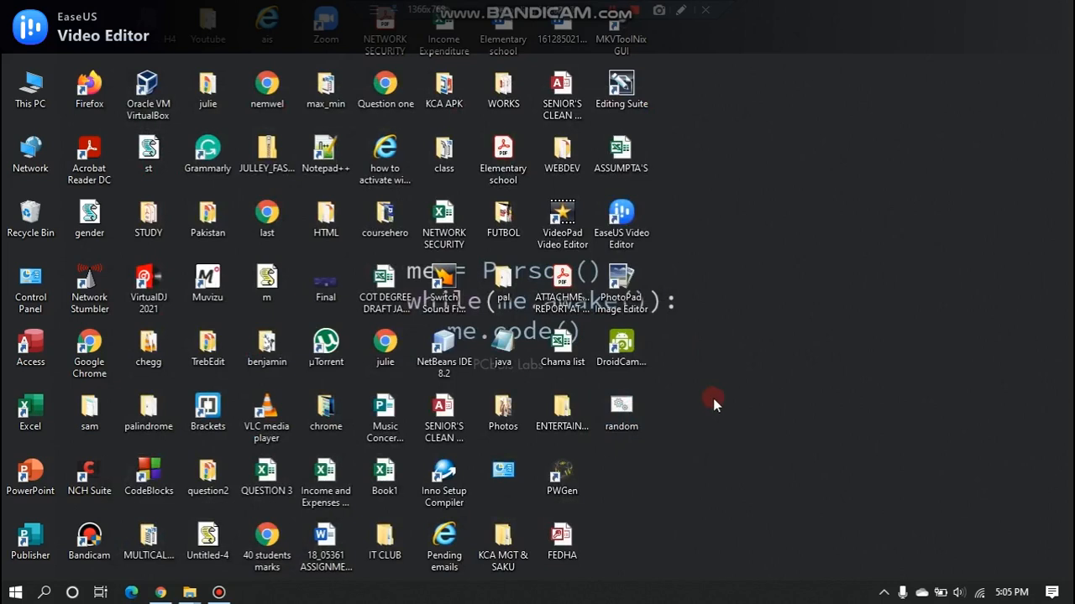
Step: Run random.bat from the desktop, then close its running cmd.exe window
left_click(620, 407)
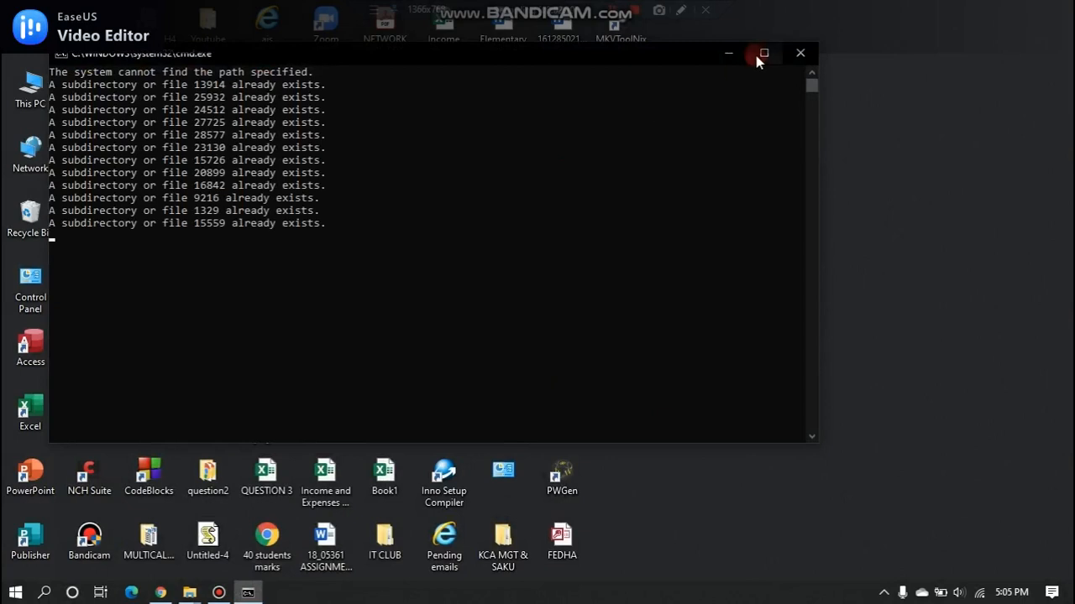
left_click(799, 52)
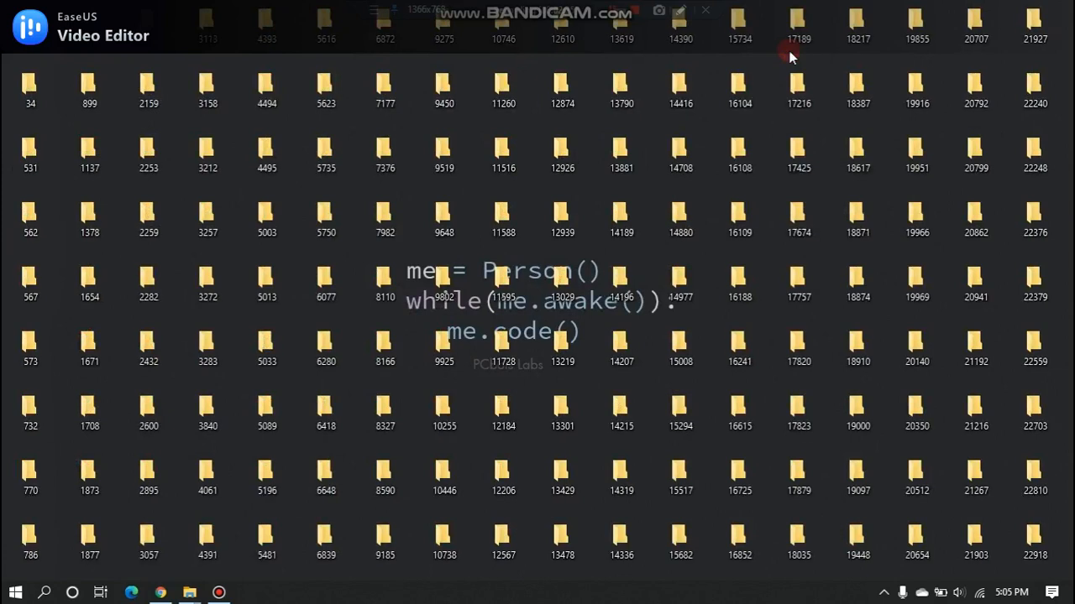
mouse_move(623, 267)
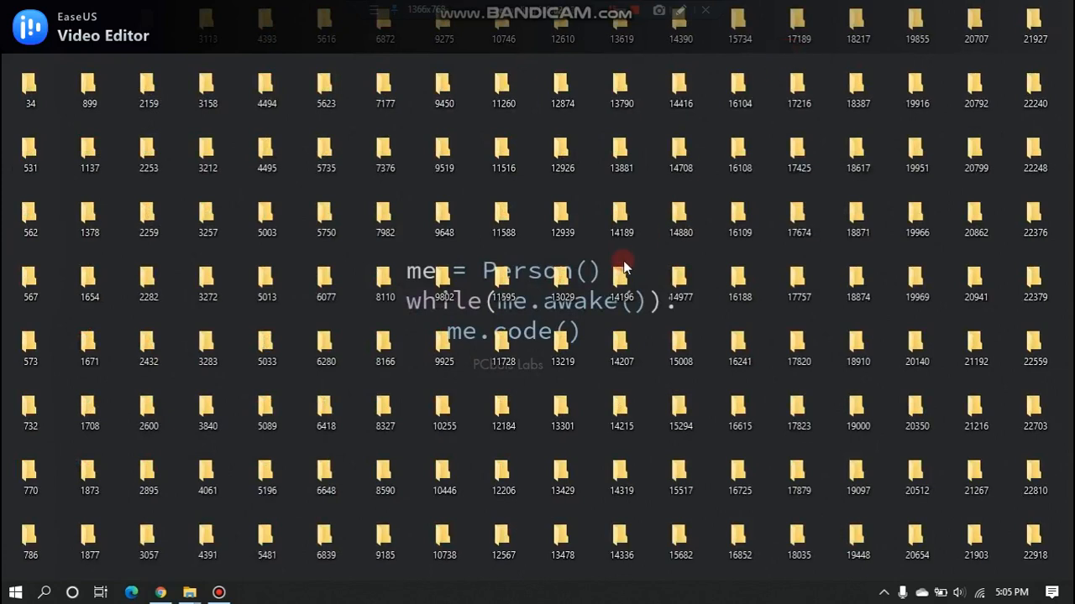
mouse_move(1045, 558)
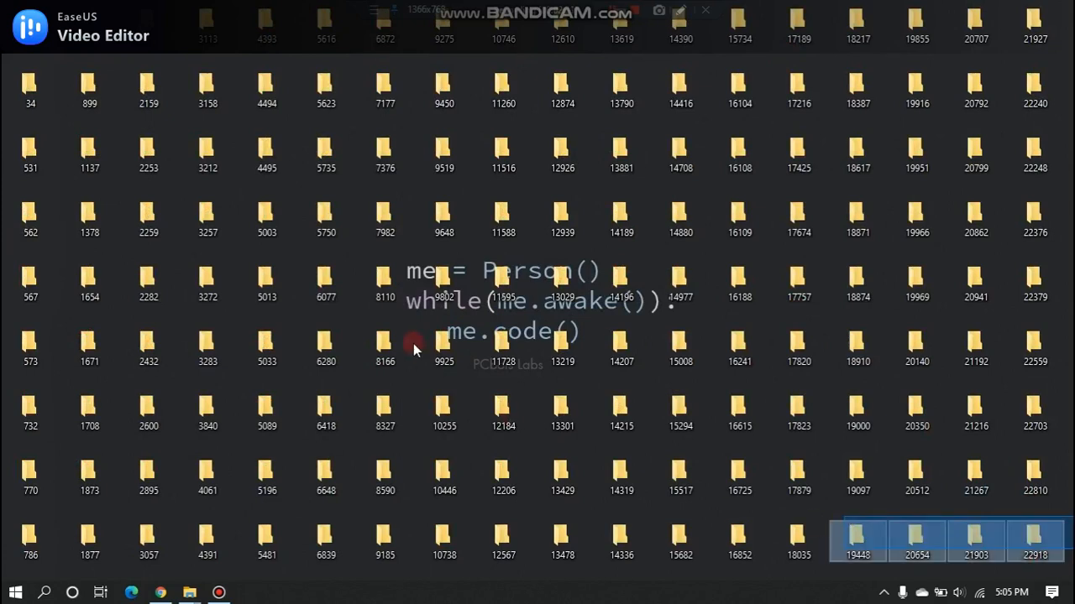
Step: Select every randomly numbered folder on the desktop with Ctrl+A
key("ctrl+a")
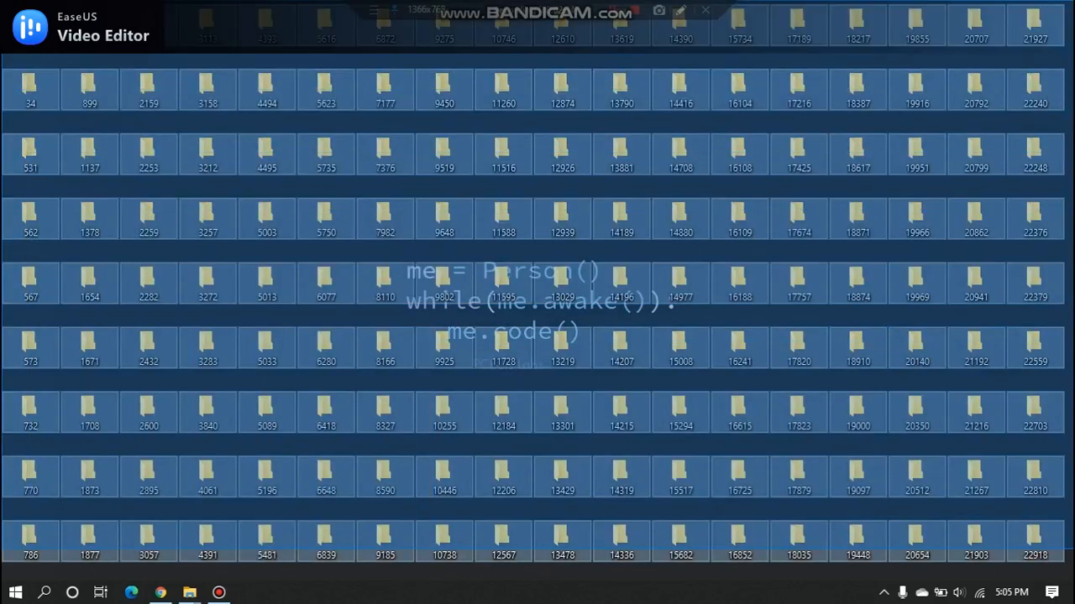